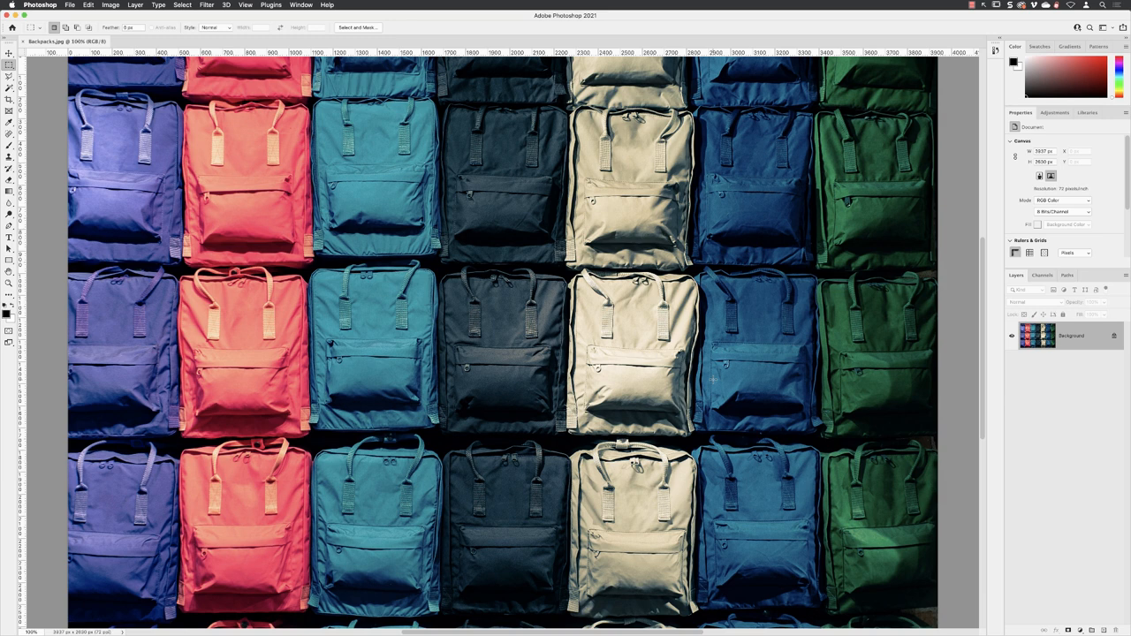
Zoom in so the orange backpack and its neighbours fill the view.
drag(163, 265, 186, 286)
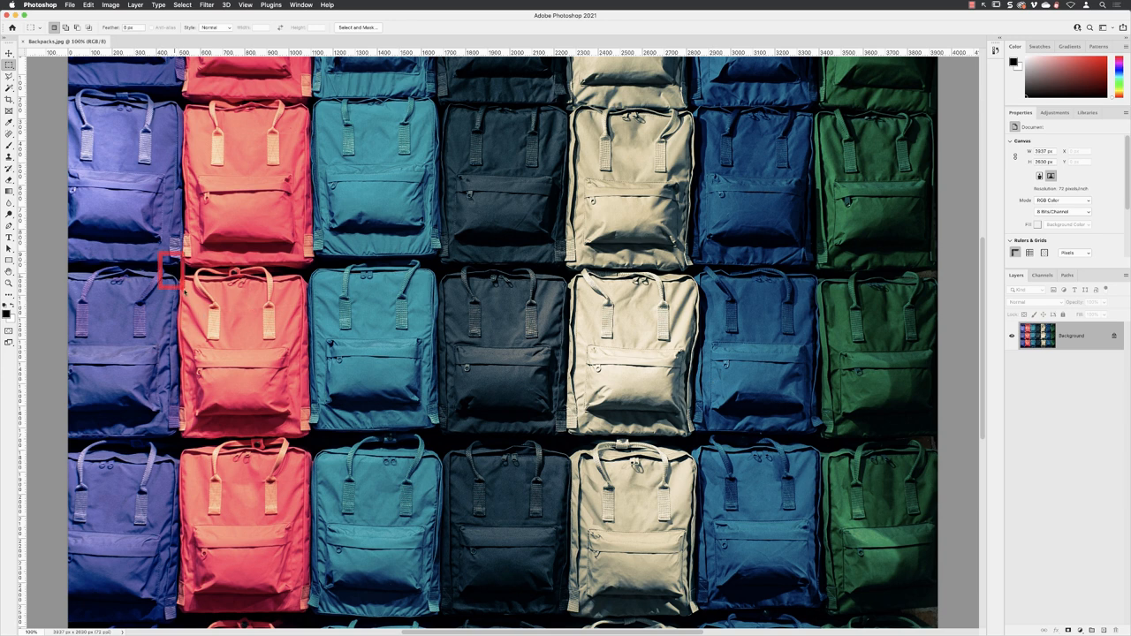
drag(173, 265, 339, 463)
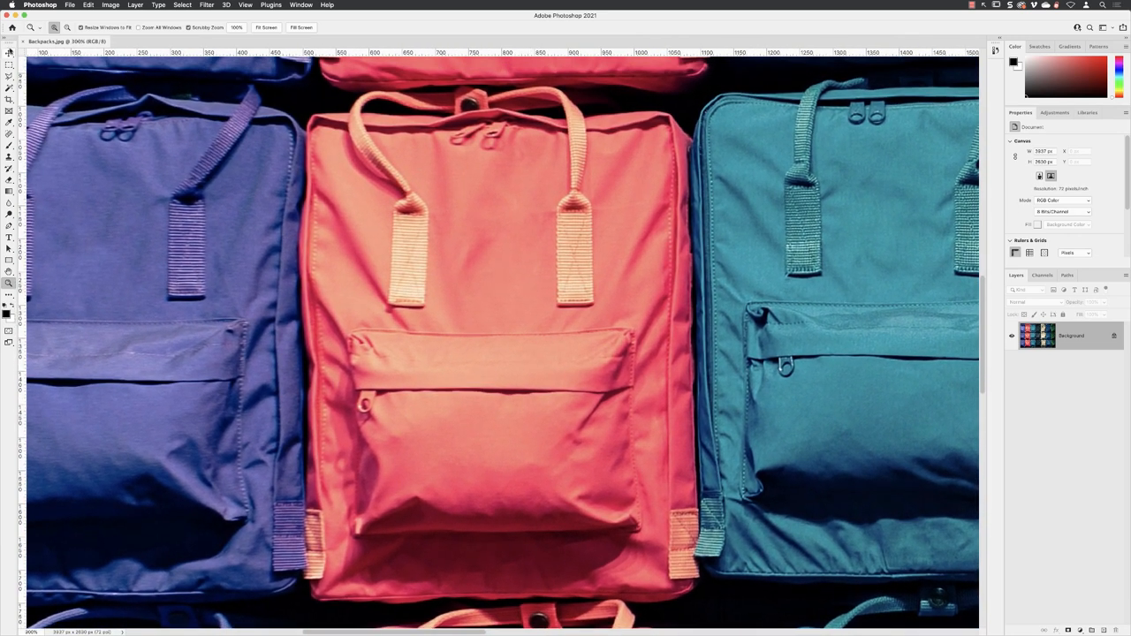
mouse_move(9, 69)
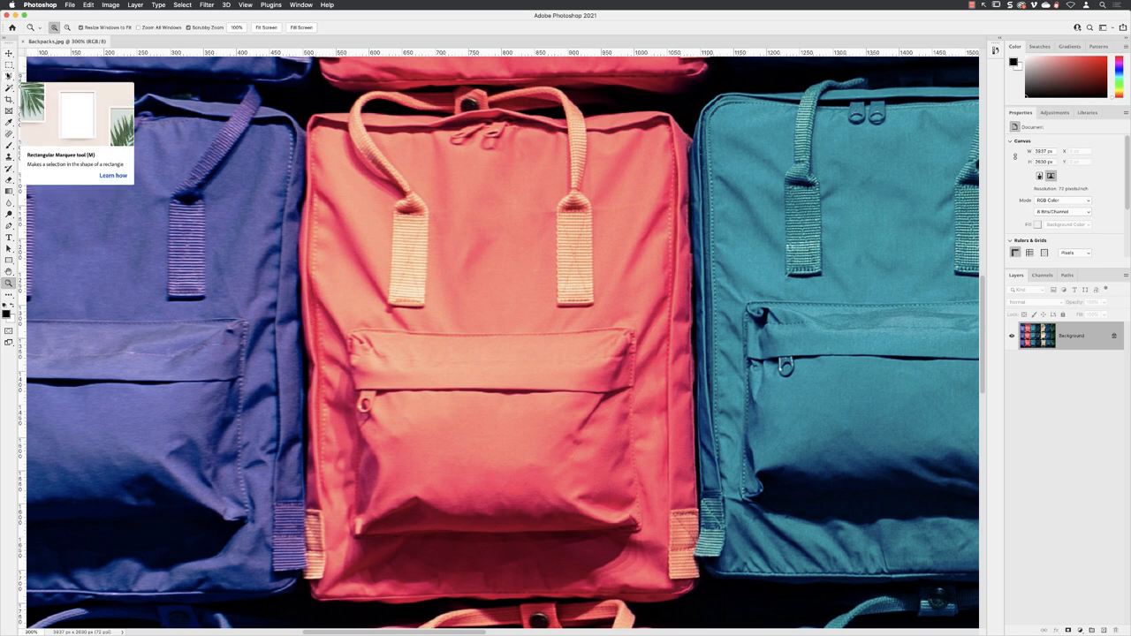
Choose the Magnetic Lasso Tool from the lasso tools flyout.
click(8, 91)
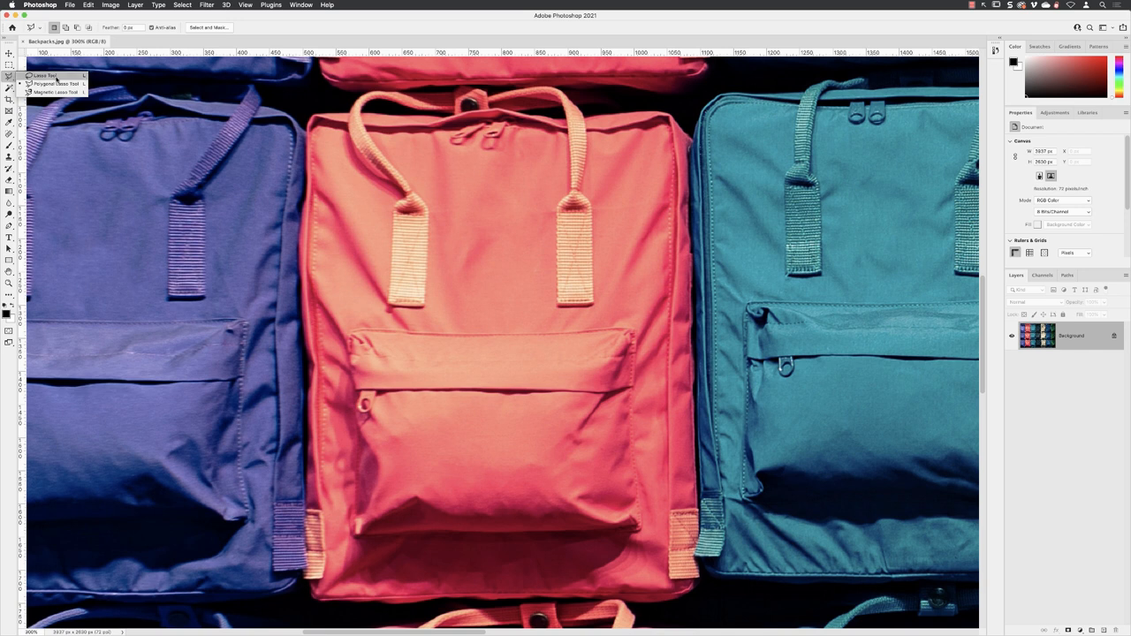
mouse_move(53, 92)
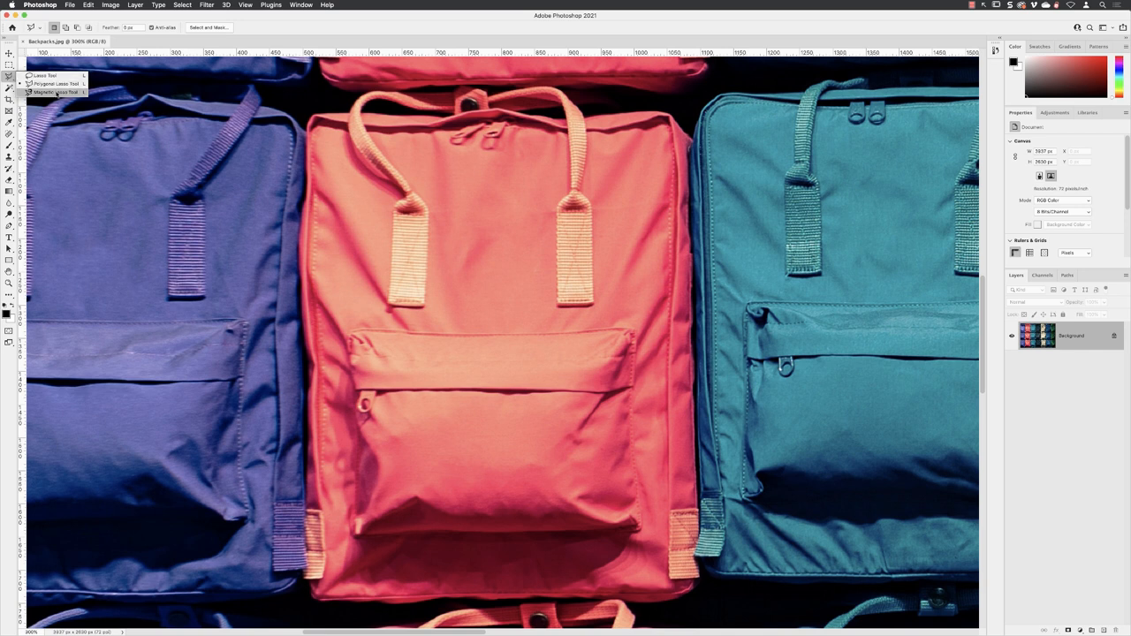
click(63, 92)
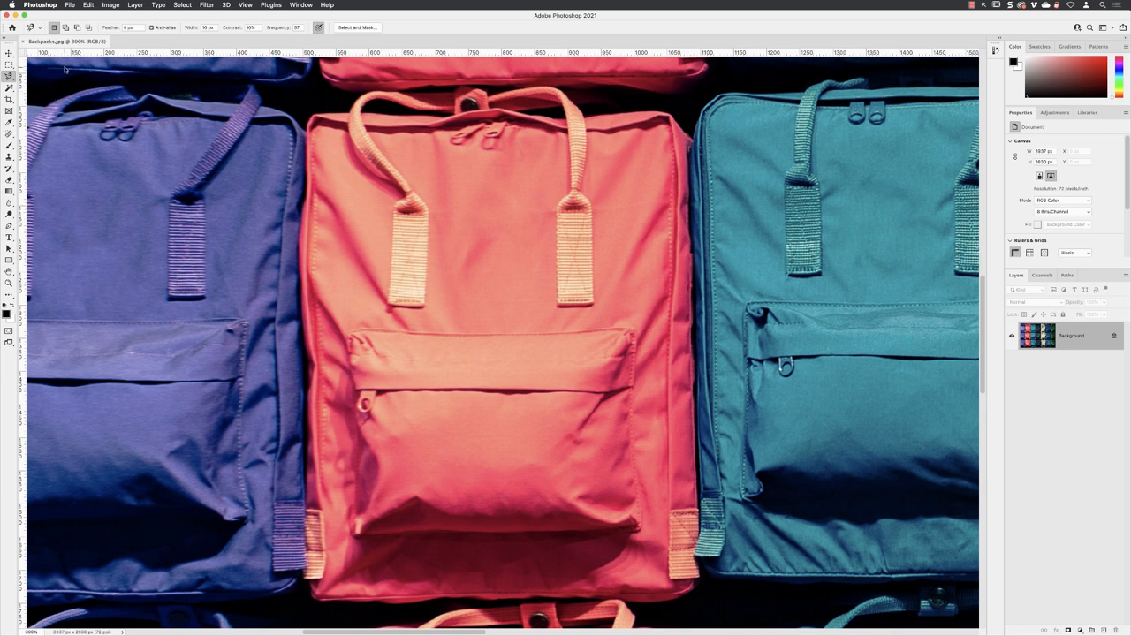
Set Other Cursors to Precise in Preferences > Cursors and confirm with OK.
click(92, 7)
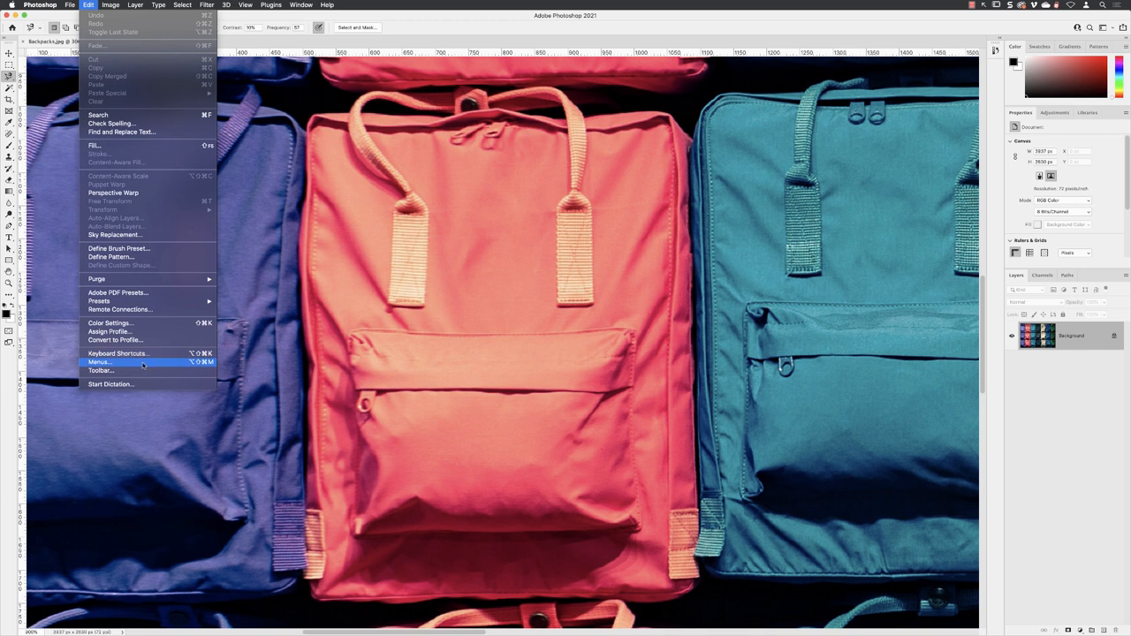
click(23, 7)
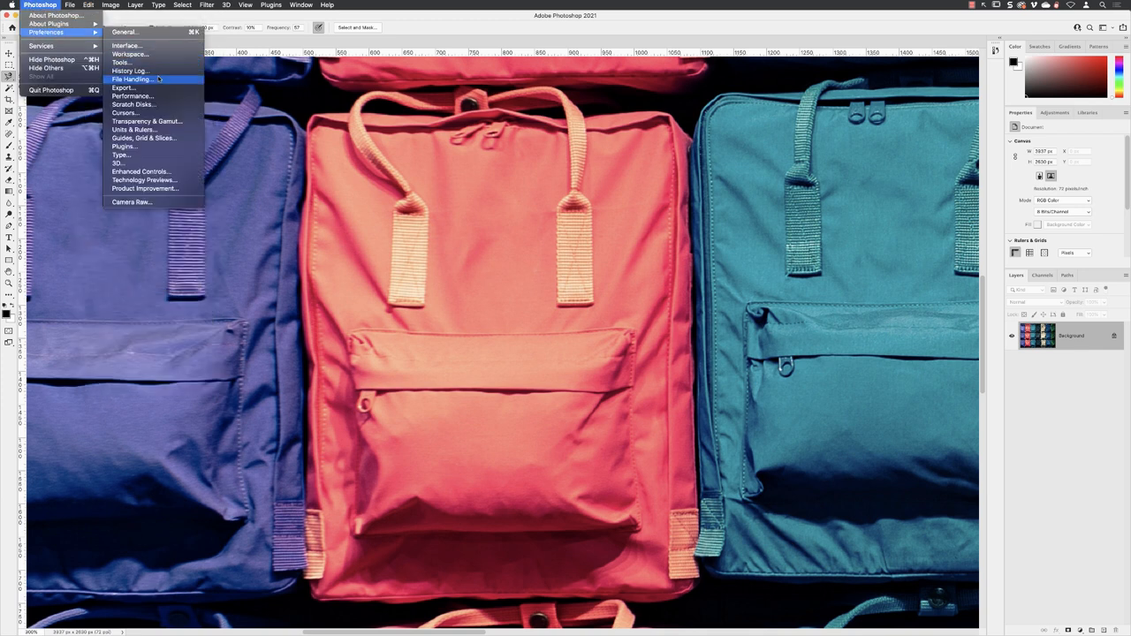
click(128, 118)
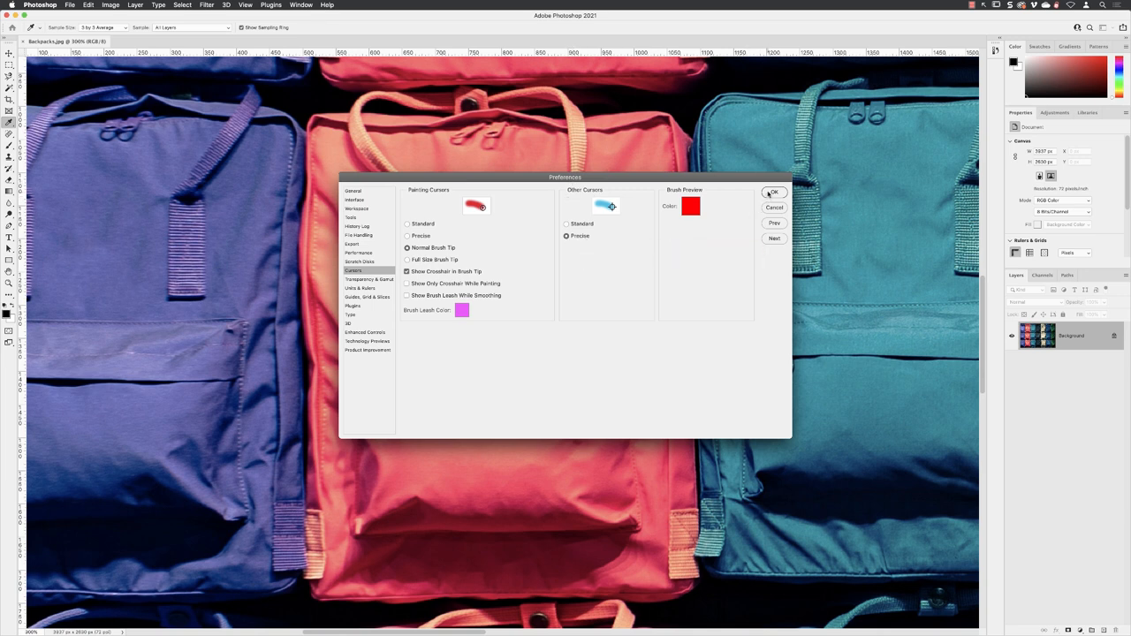
click(775, 192)
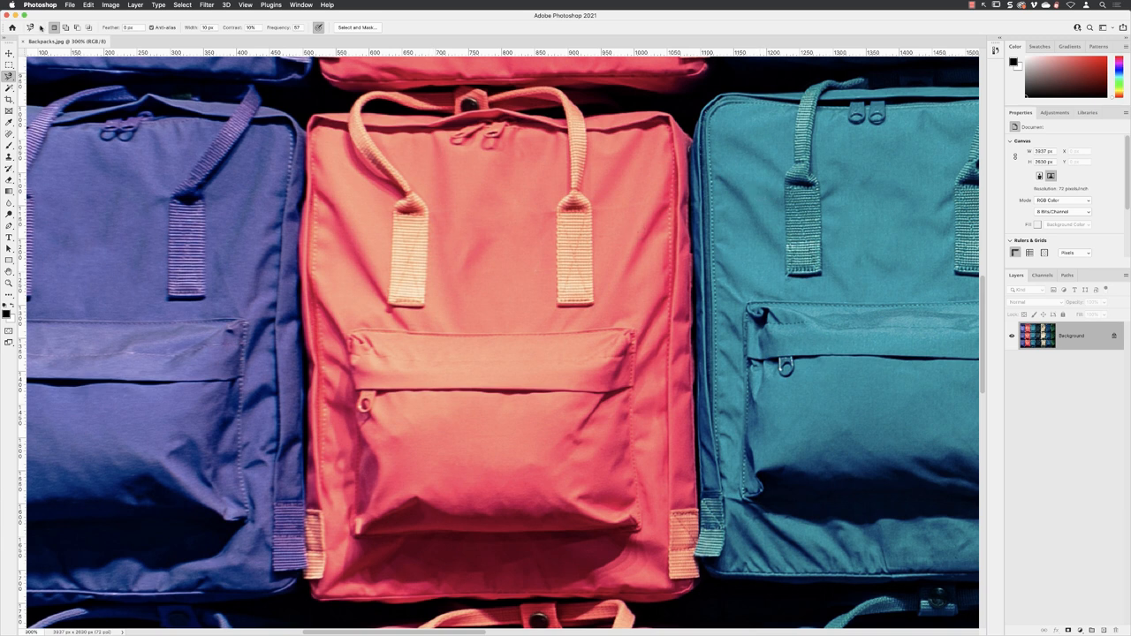
Zoom further into the top edge and handles of the orange backpack.
click(67, 28)
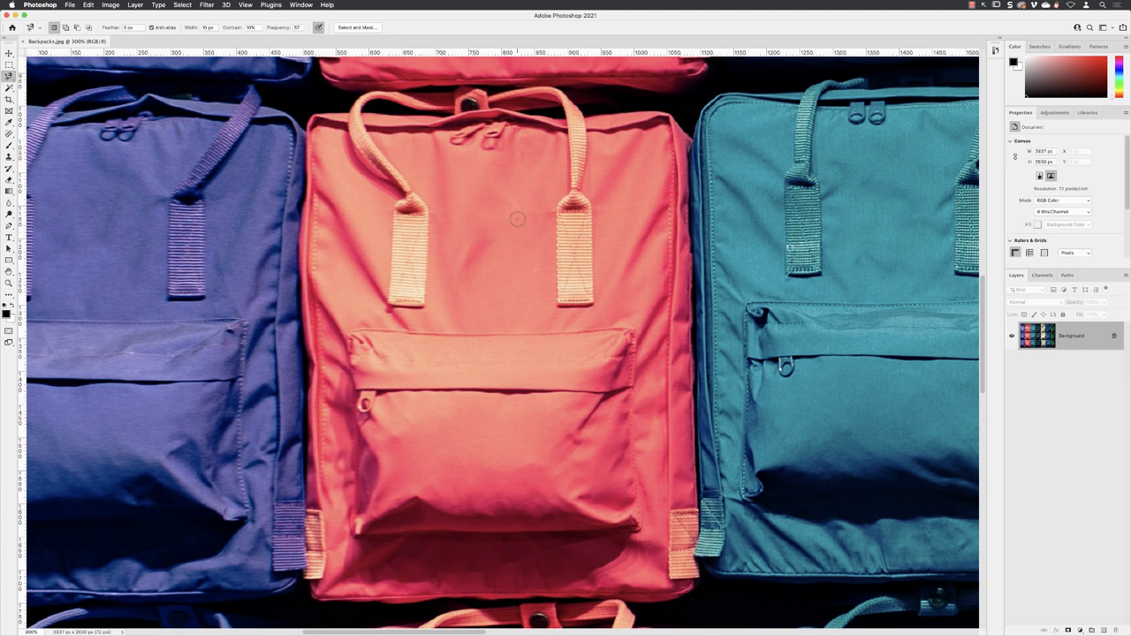
mouse_move(499, 210)
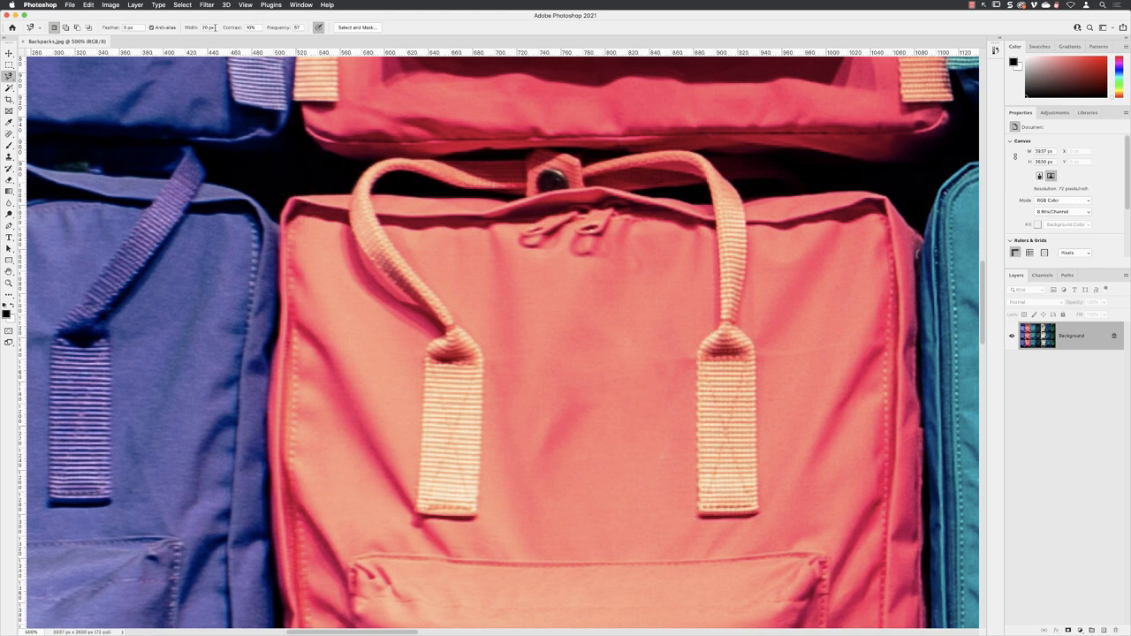
mouse_move(154, 28)
text(15)
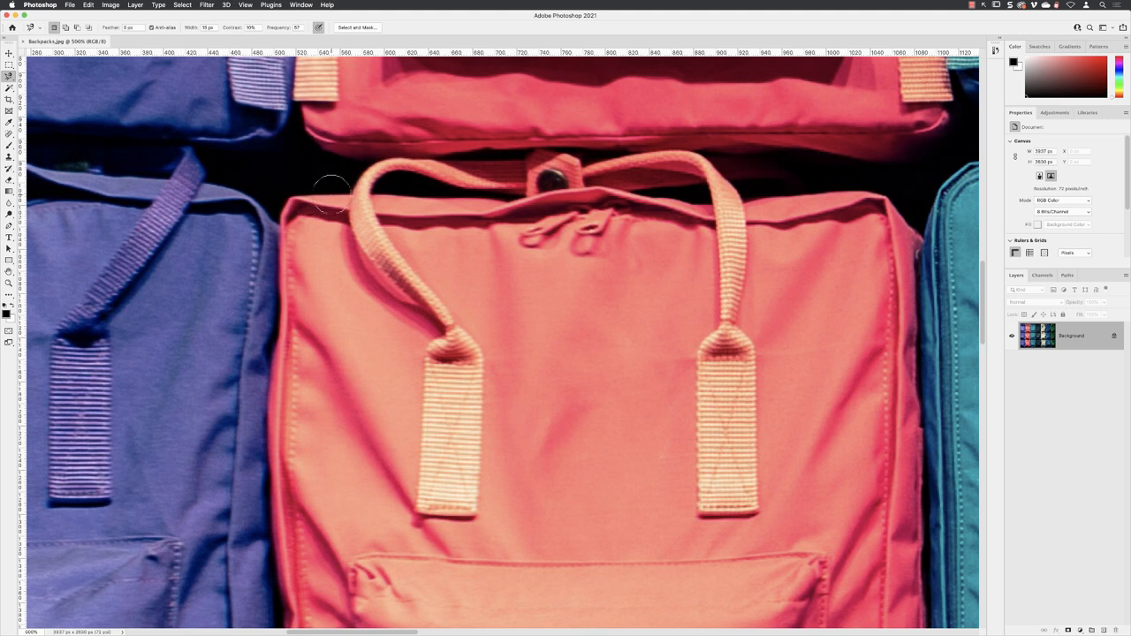
mouse_move(254, 135)
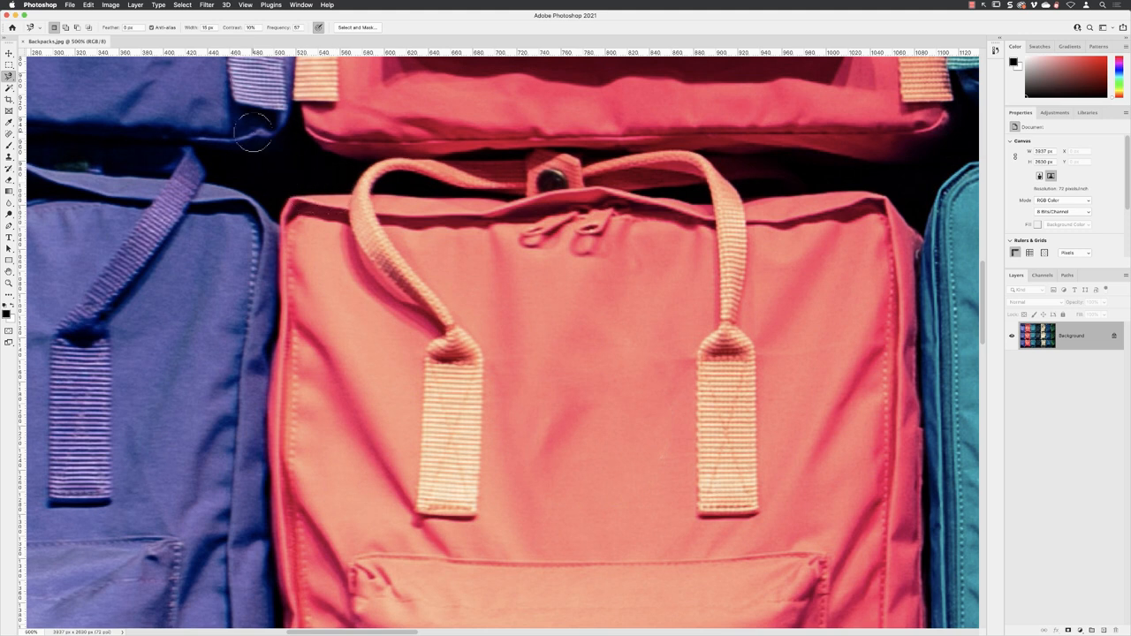
mouse_move(322, 179)
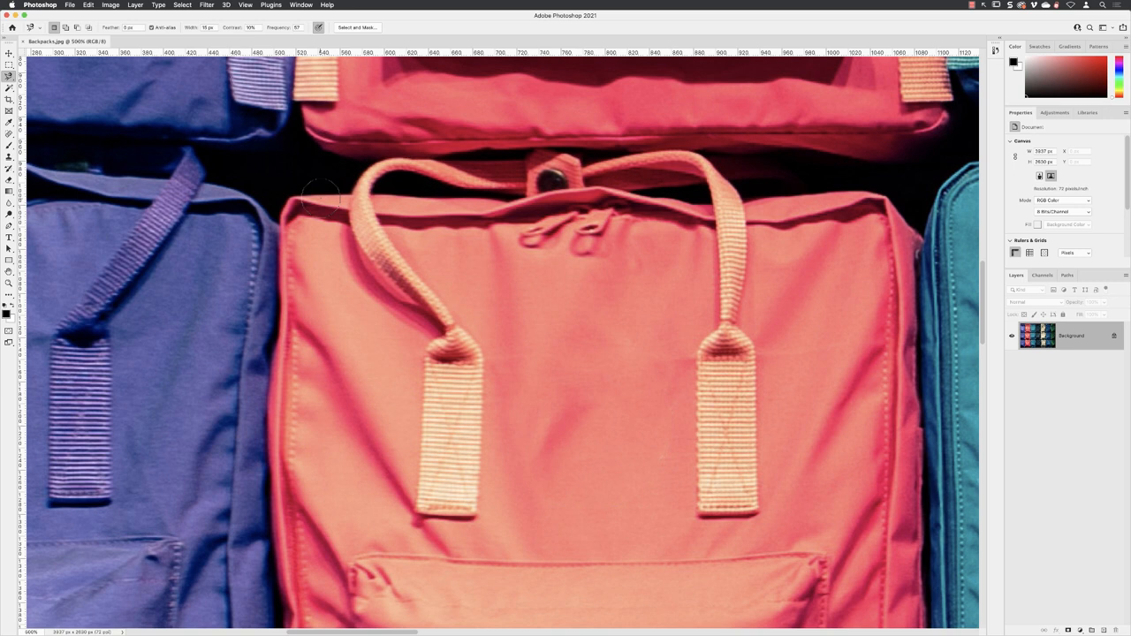
mouse_move(380, 162)
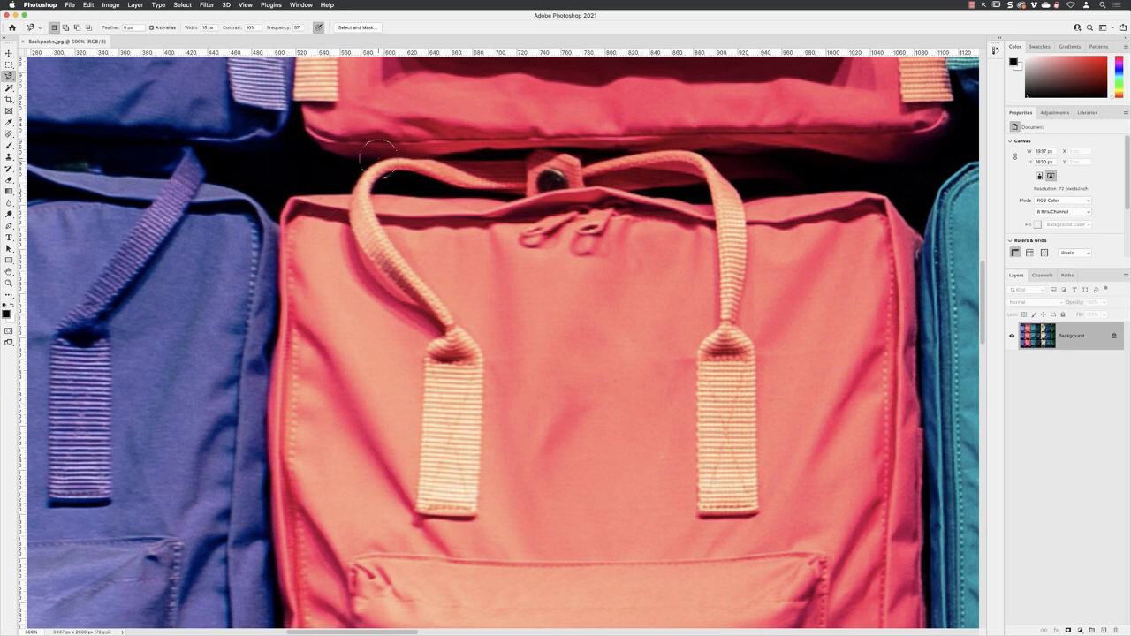
mouse_move(506, 159)
text(50)
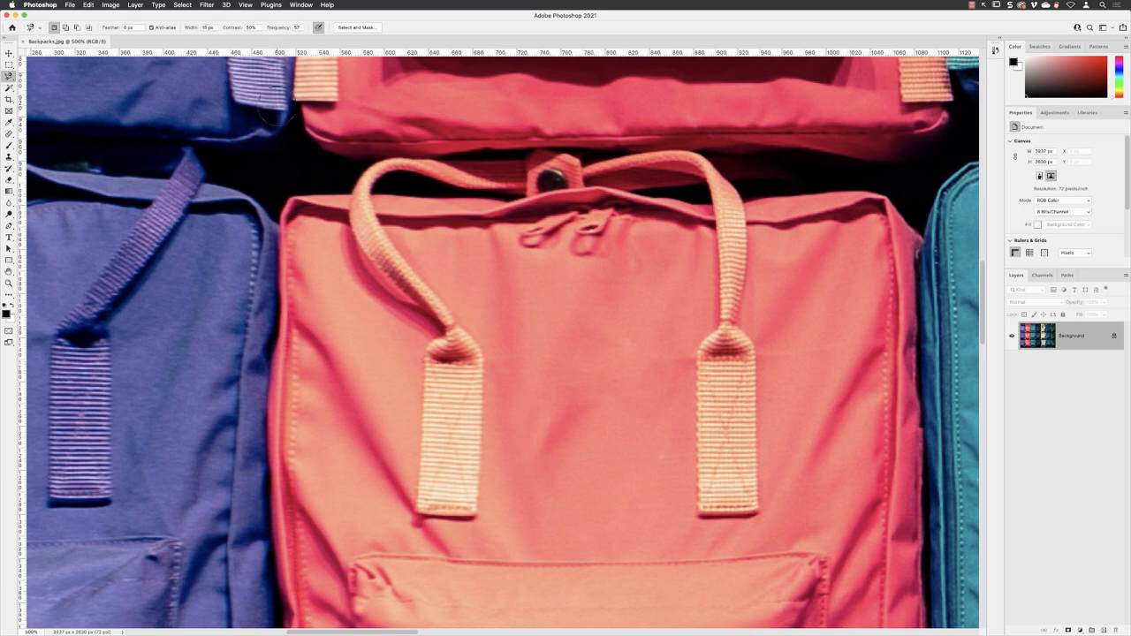
mouse_move(293, 196)
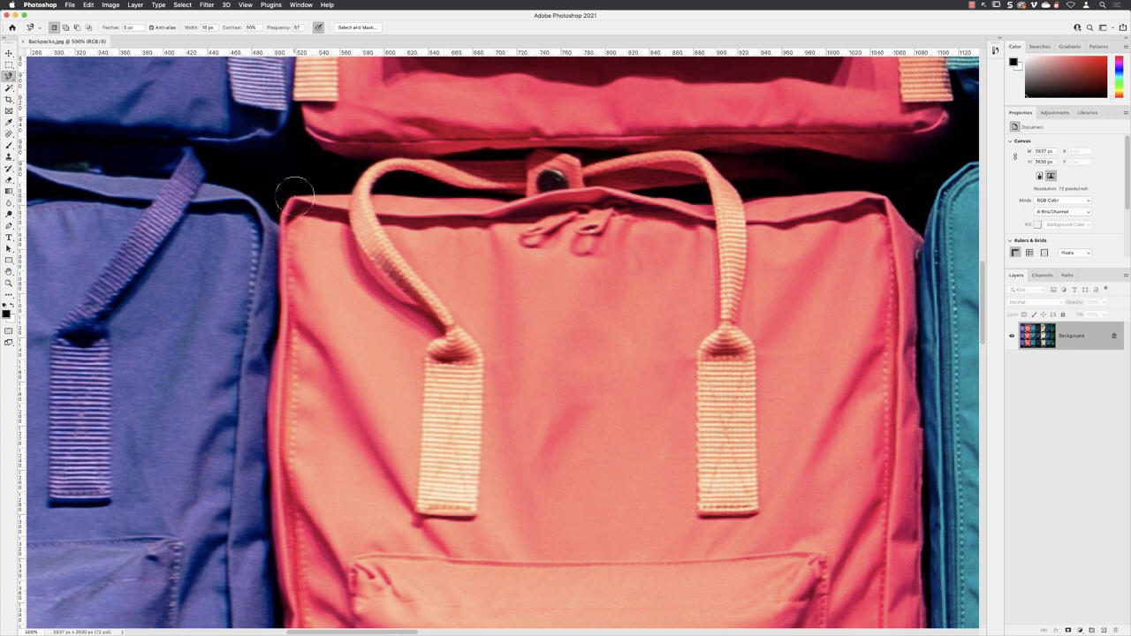
mouse_move(304, 191)
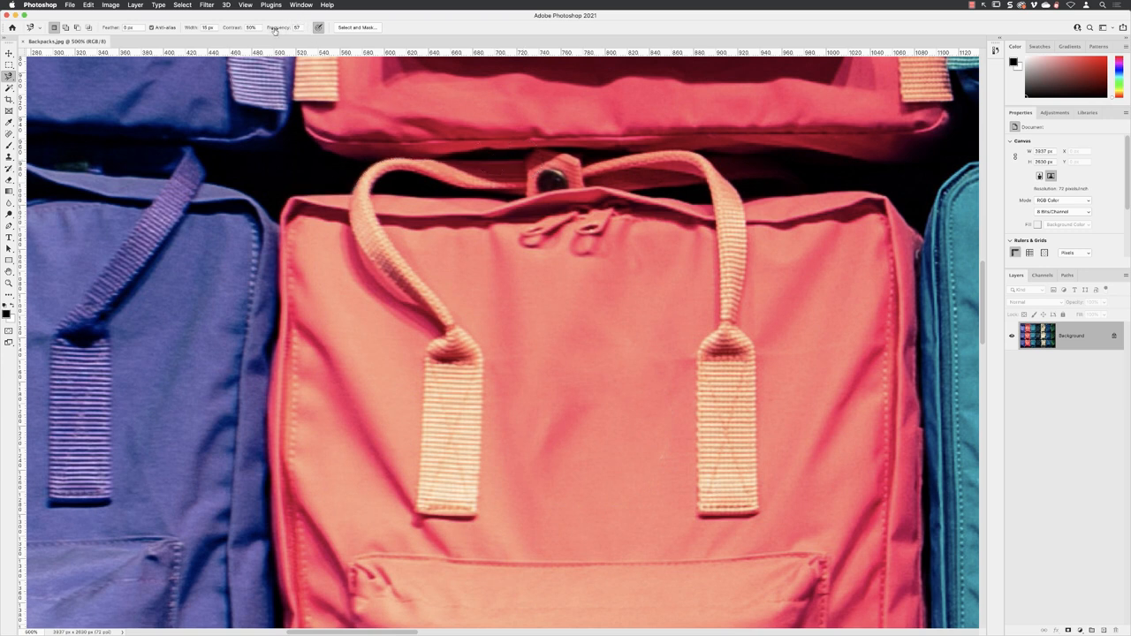
click(297, 29)
text(100)
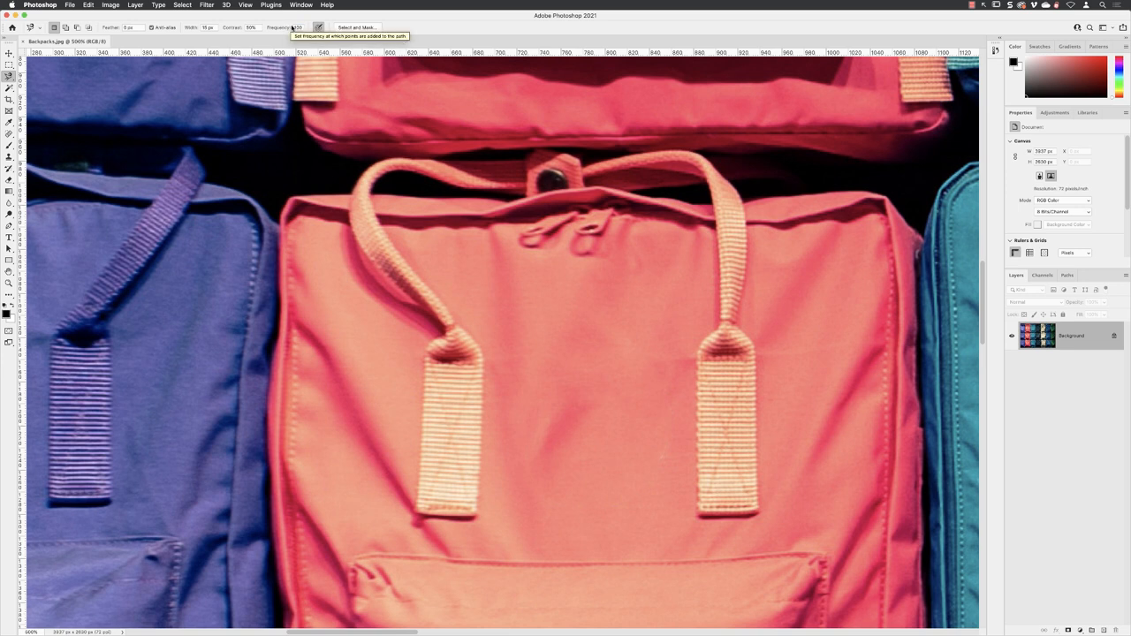
mouse_move(325, 173)
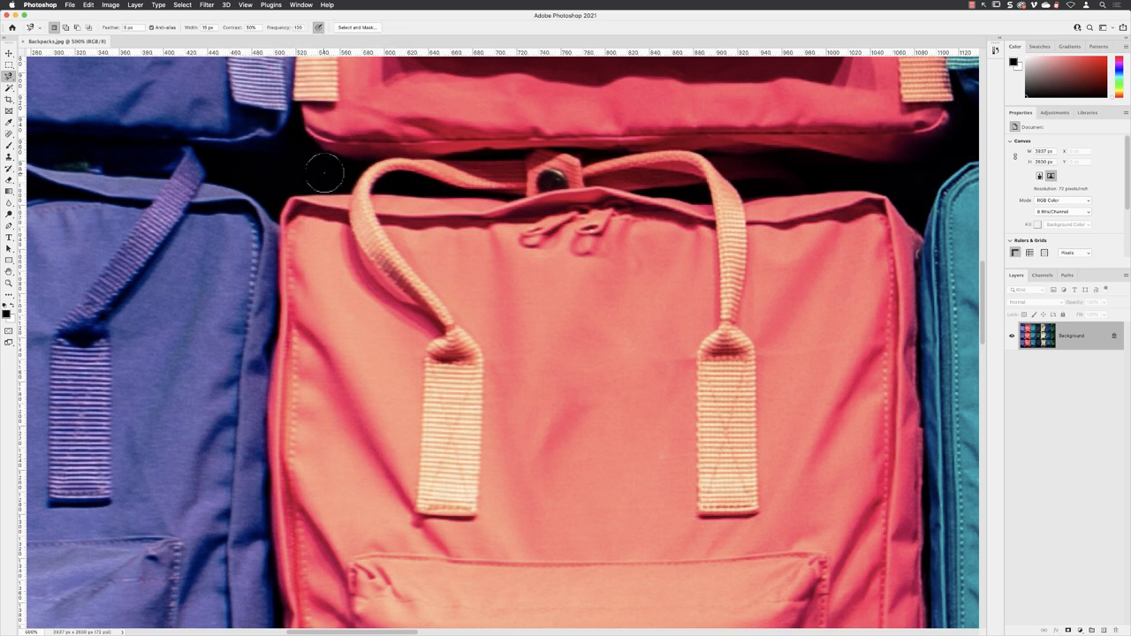
mouse_move(311, 166)
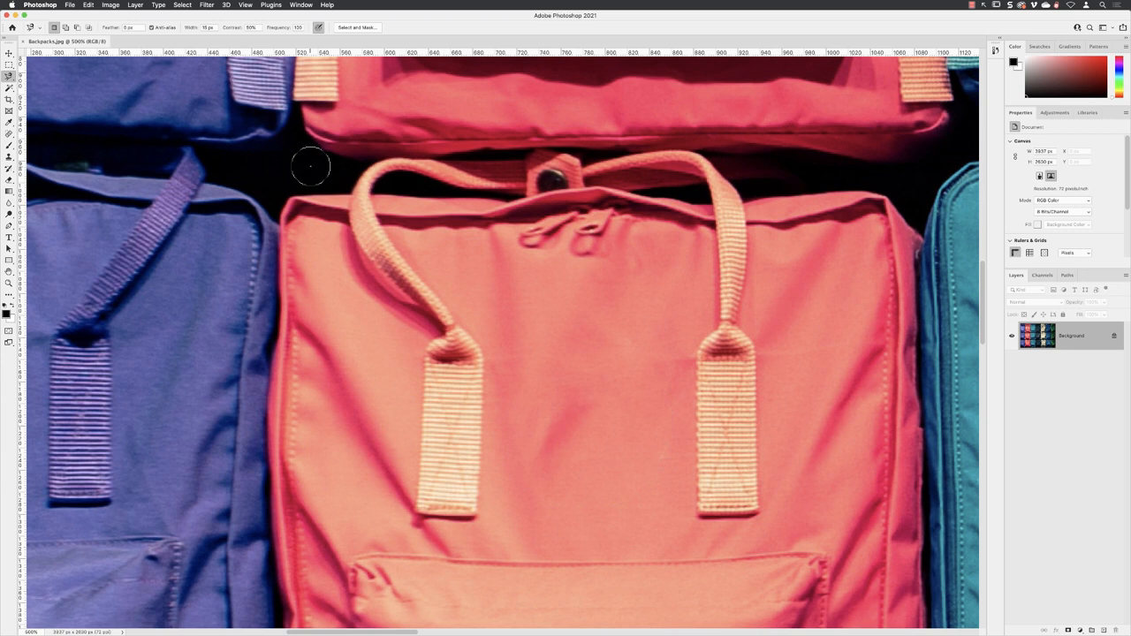
mouse_move(299, 198)
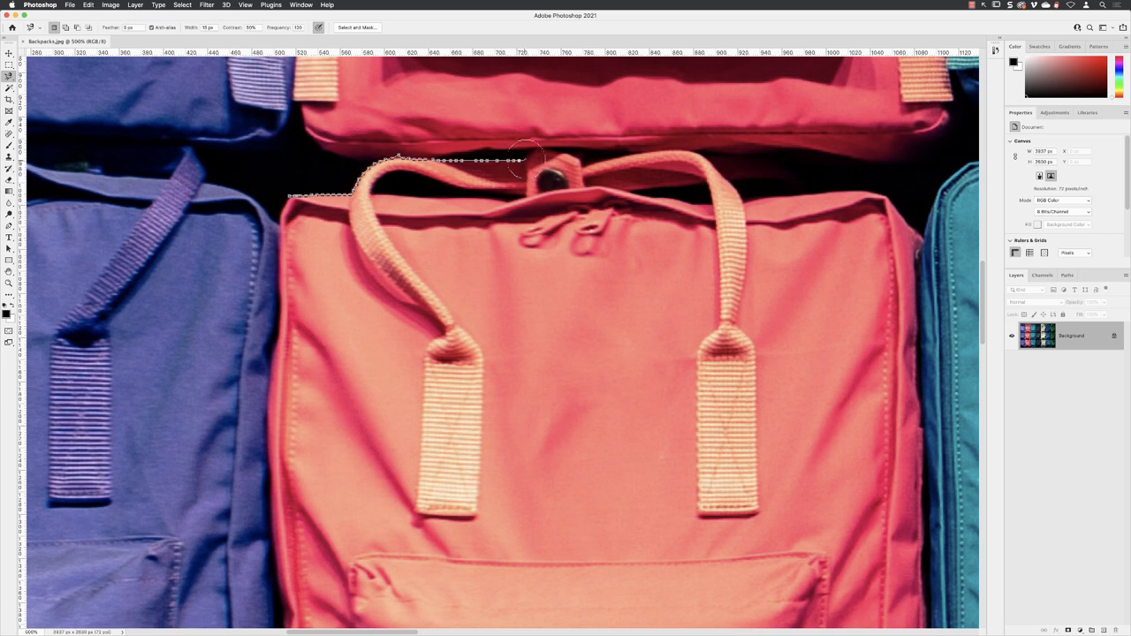
Trace the magnetic lasso along the backpack's top edge and down its right side.
drag(526, 161, 580, 160)
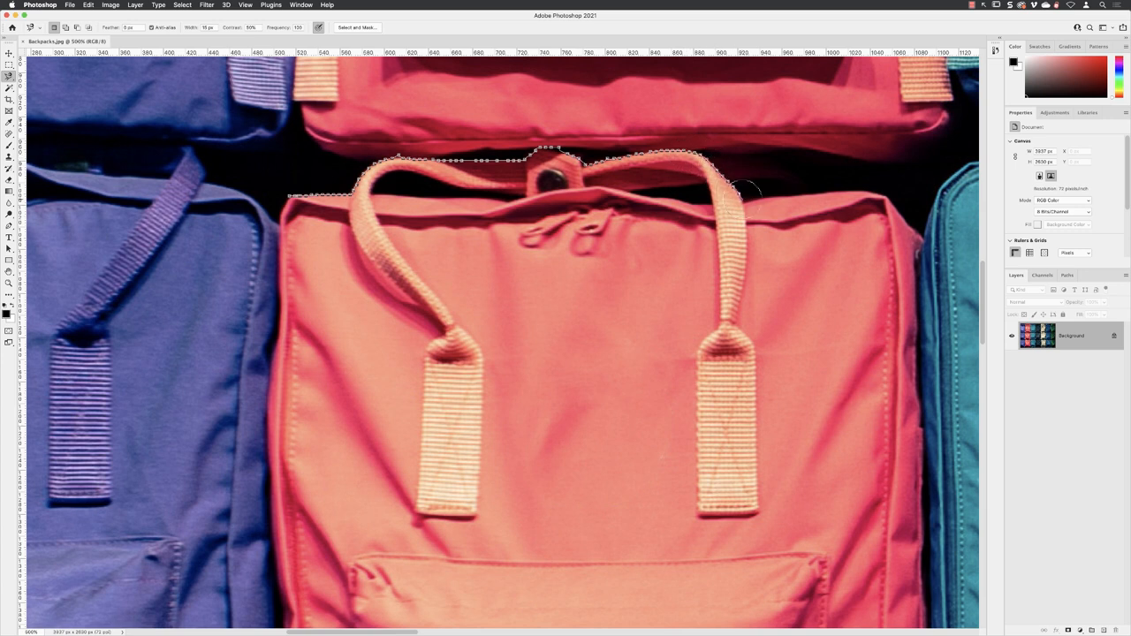
mouse_move(764, 198)
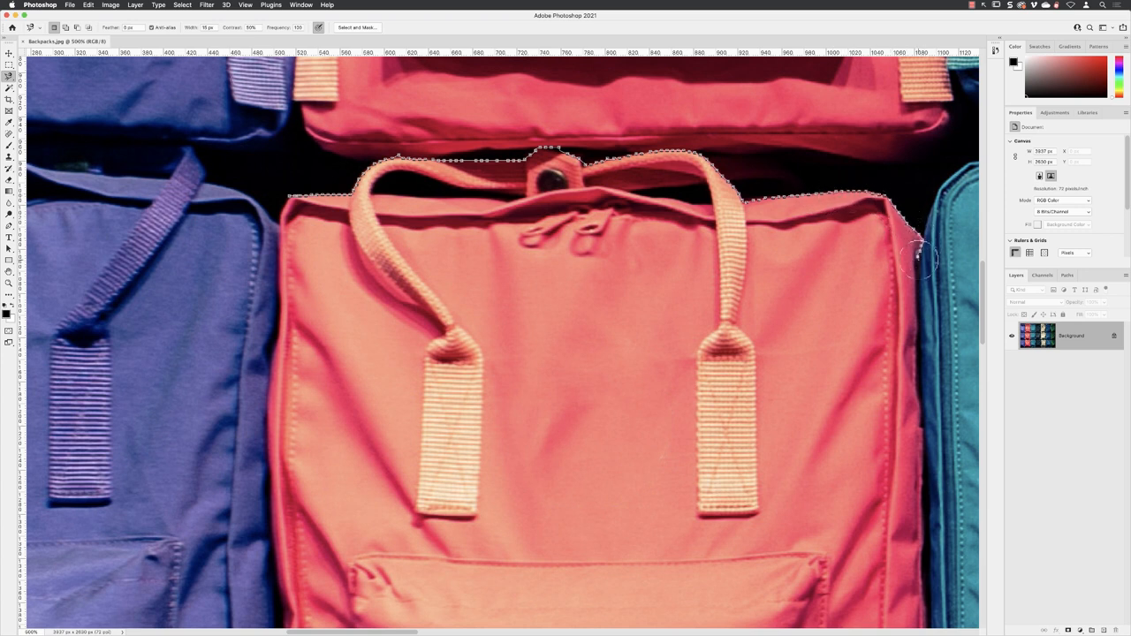
drag(919, 261, 916, 327)
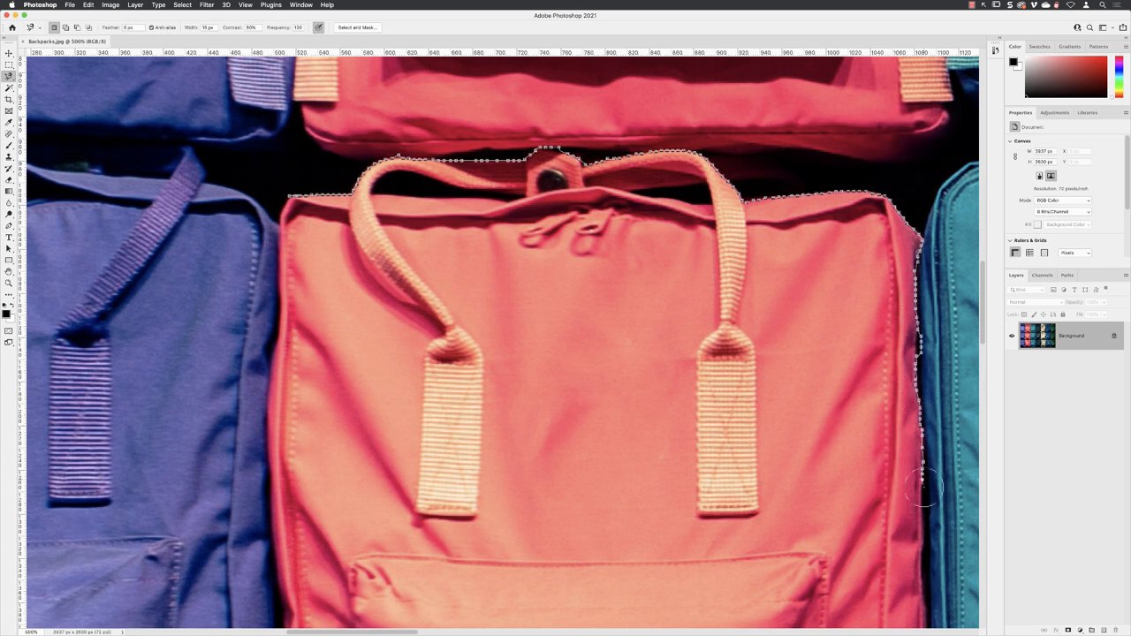
mouse_move(923, 566)
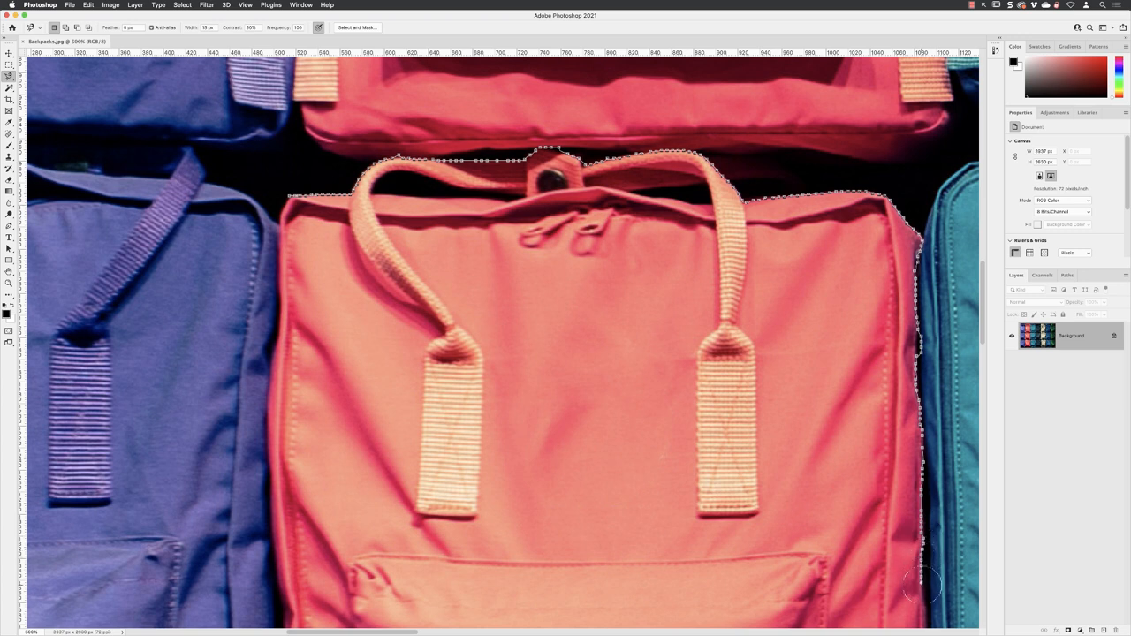
mouse_move(926, 598)
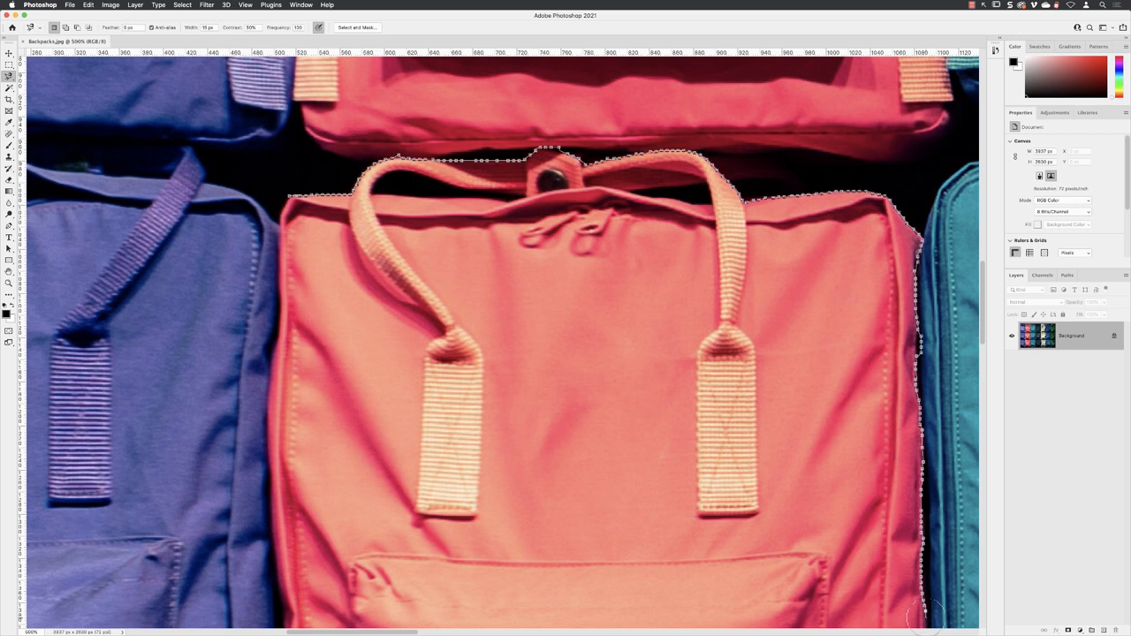
mouse_move(921, 622)
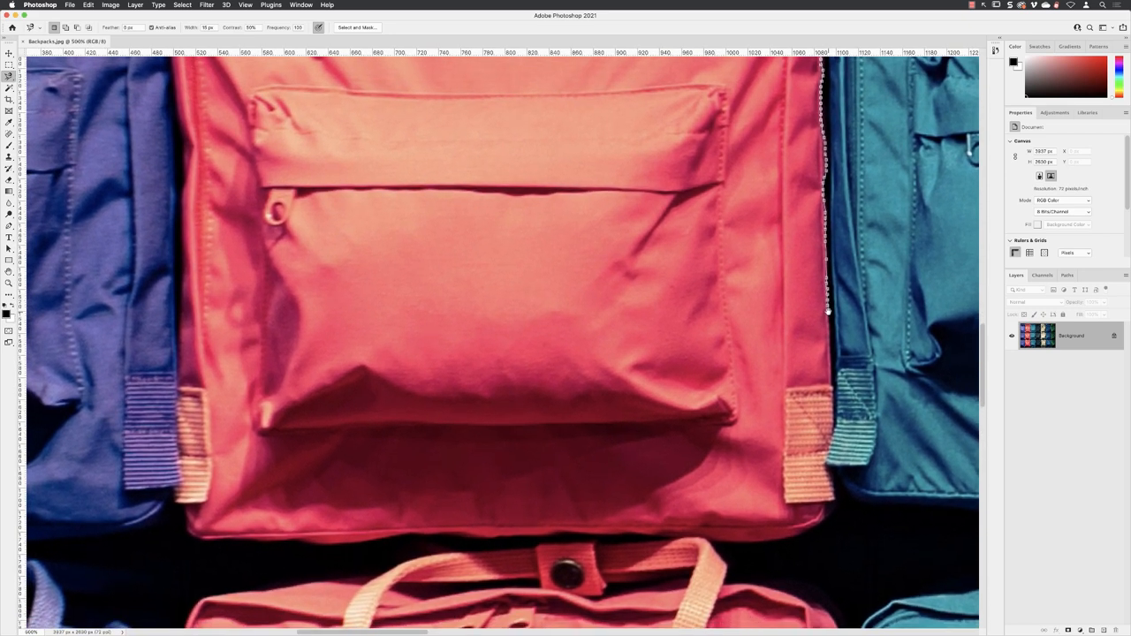
mouse_move(826, 310)
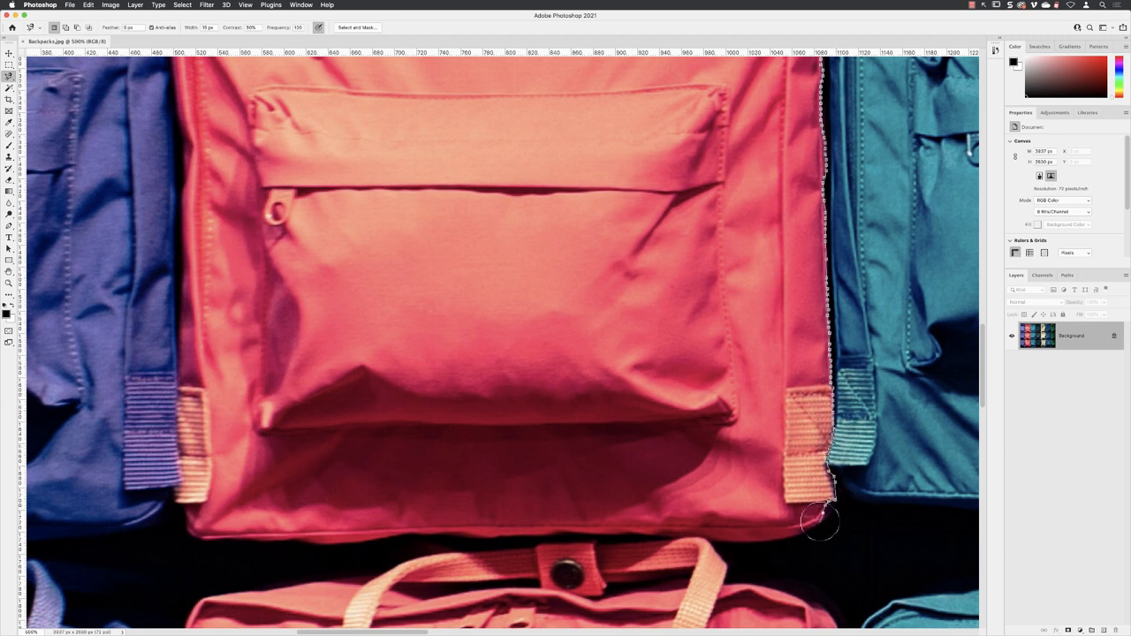
Continue the lasso outline down the backpack's lower right edge.
drag(817, 522, 693, 534)
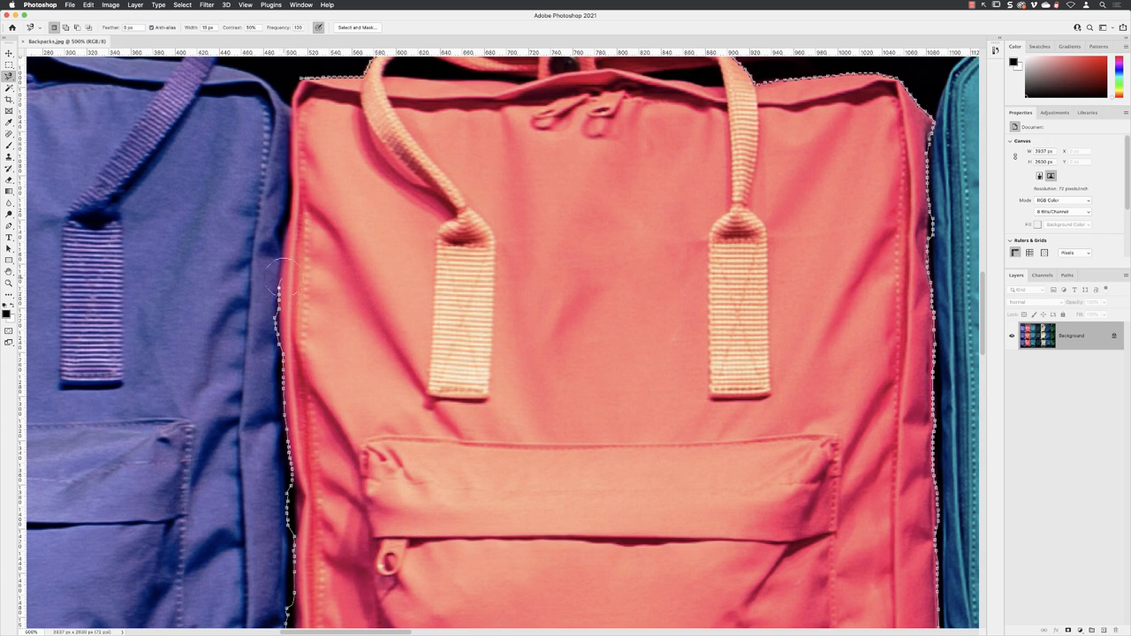
mouse_move(297, 180)
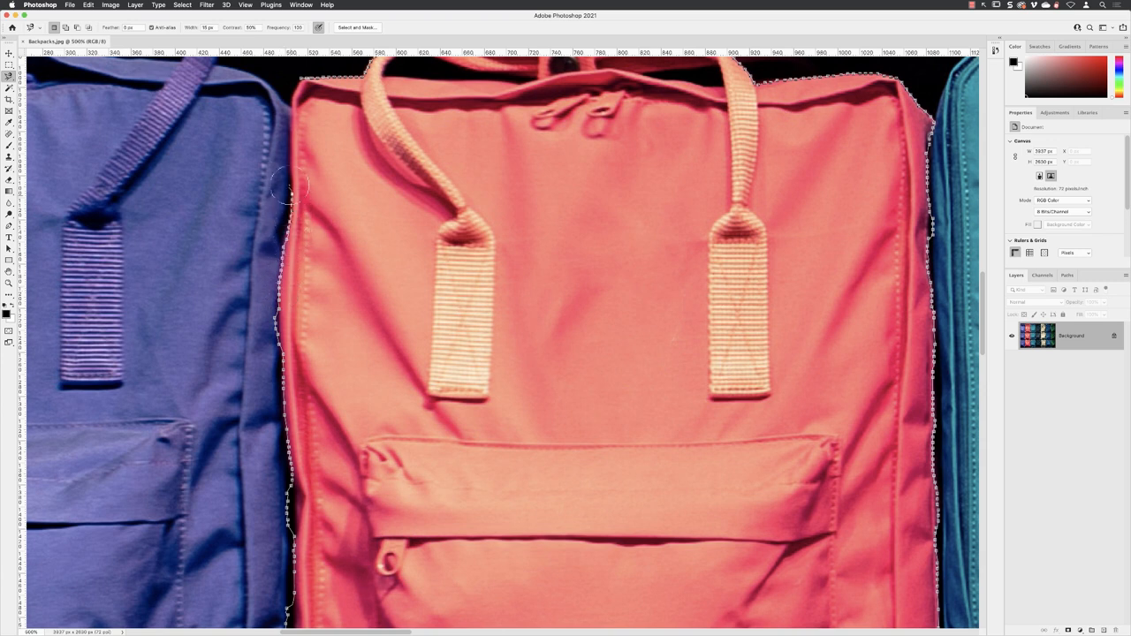